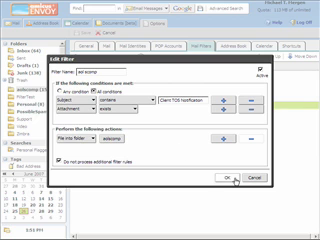
Confirm the Edit Filter dialog with OK to save the 'aol scomp' filter
click(228, 180)
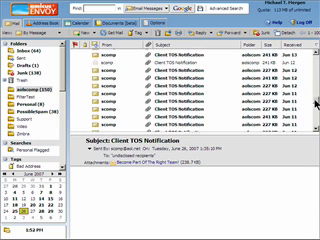
Scroll the aolscomp folder back to older Client TOS Notification messages from June 8
scroll(down, 3)
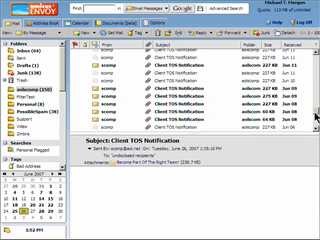